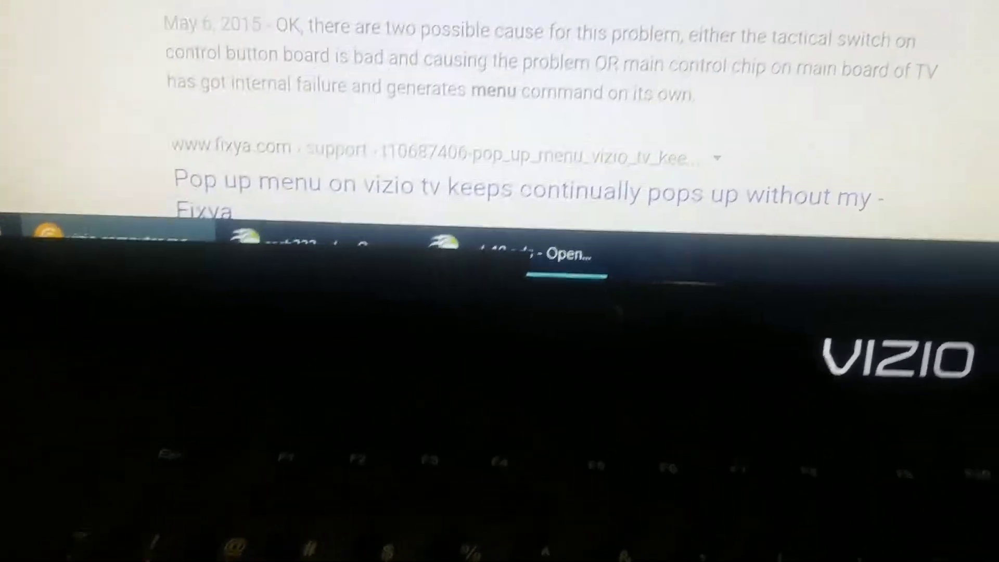
{"action": "scroll", "scroll_direction": "up", "scroll_amount": 3}
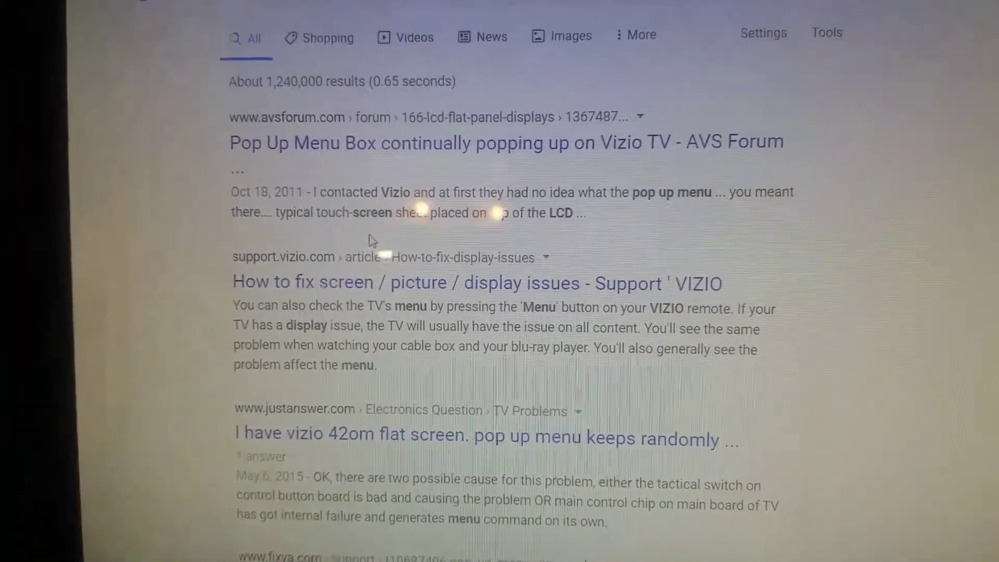